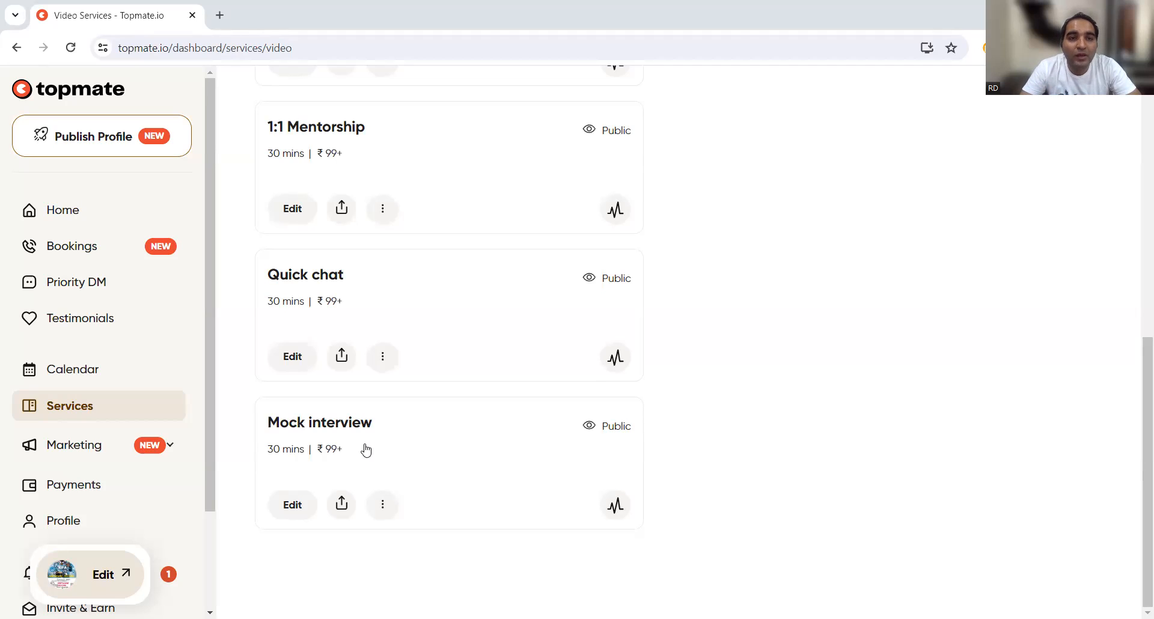
pyautogui.moveTo(351, 161)
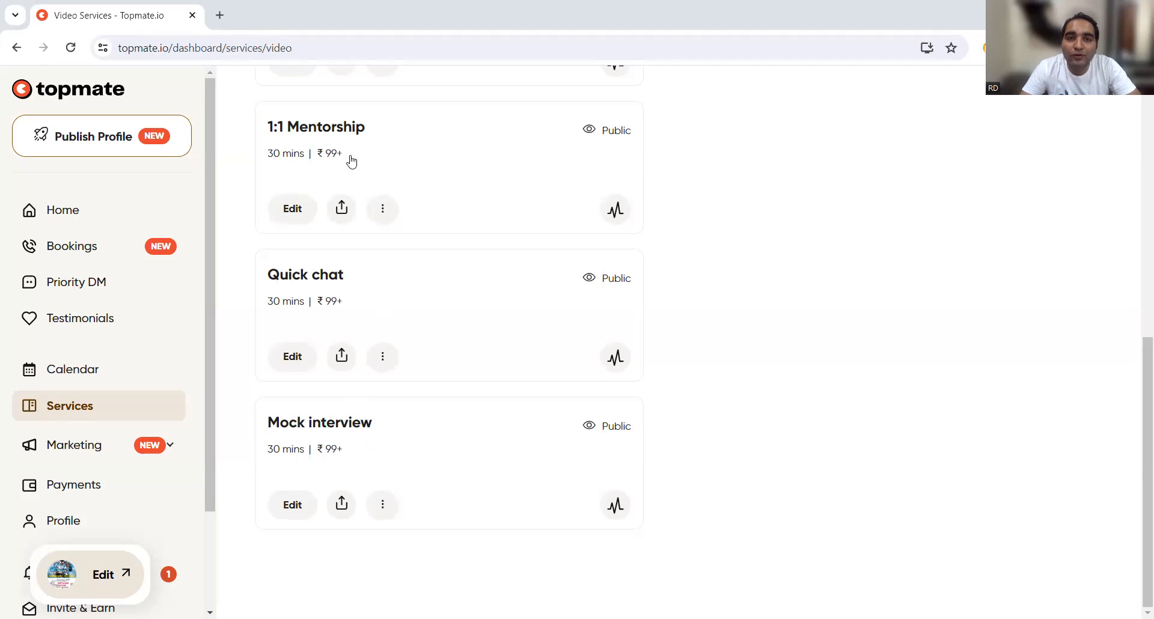